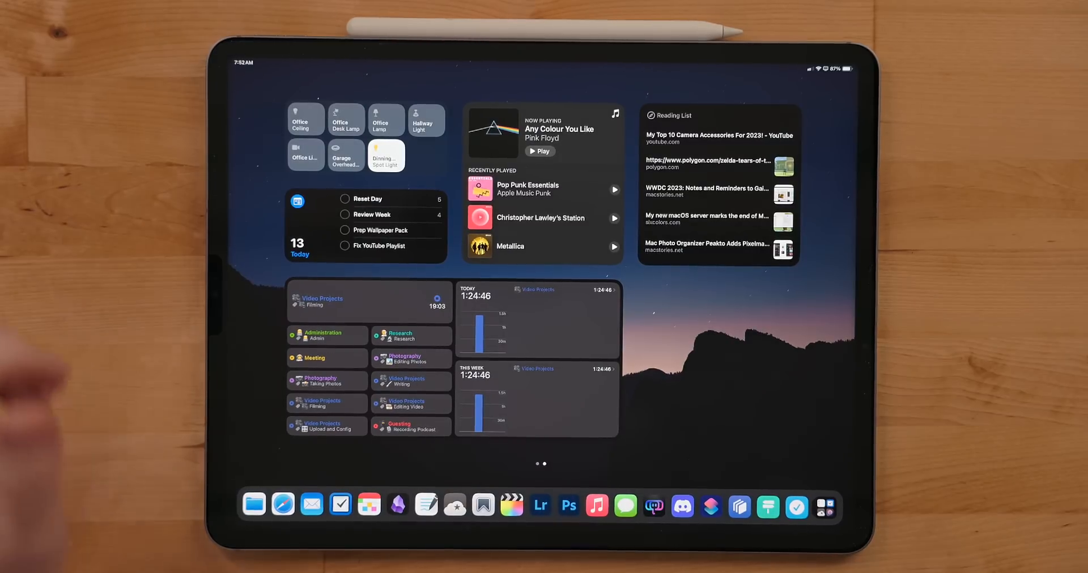
Mark the Review Week and Prep Wallpaper Pack reminders as done in the Today widget.
{"action": "left_click", "coordinate": [344, 230]}
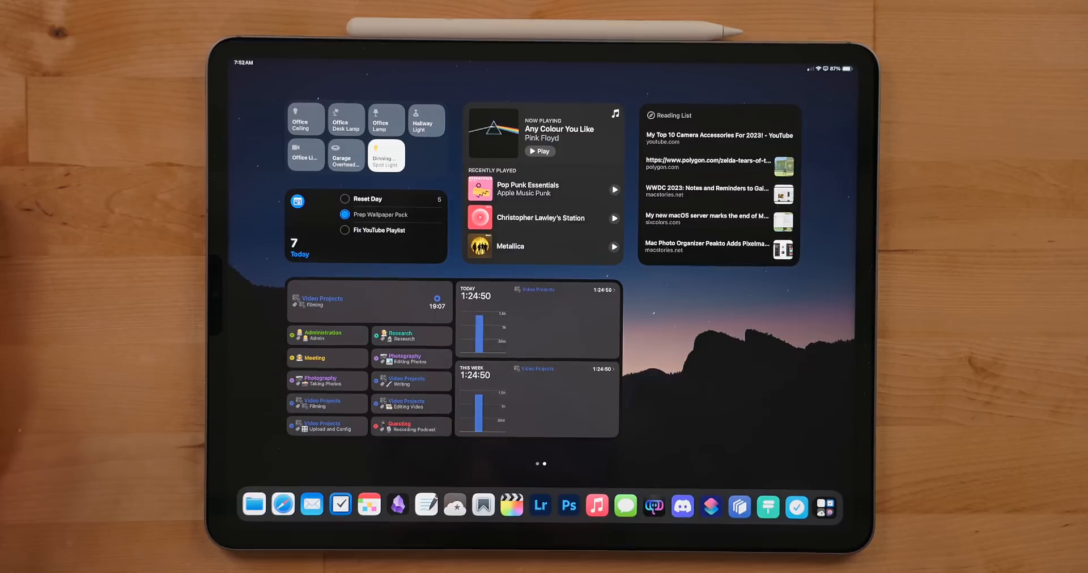
{"action": "left_click", "coordinate": [345, 214]}
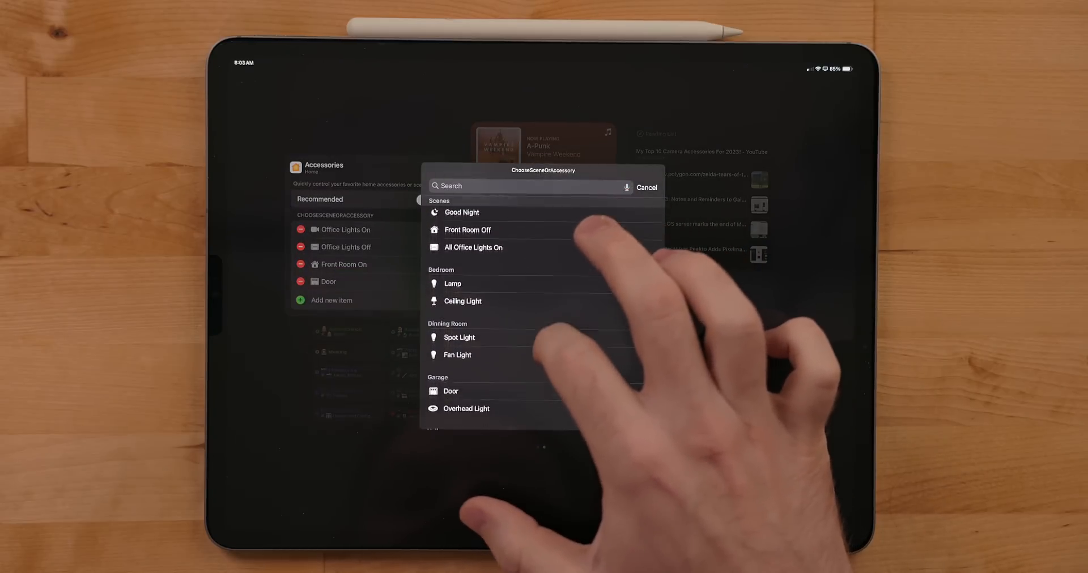
Pick a scene or accessory from the list to fill the Home Accessories widget slot.
{"action": "left_click", "coordinate": [645, 187]}
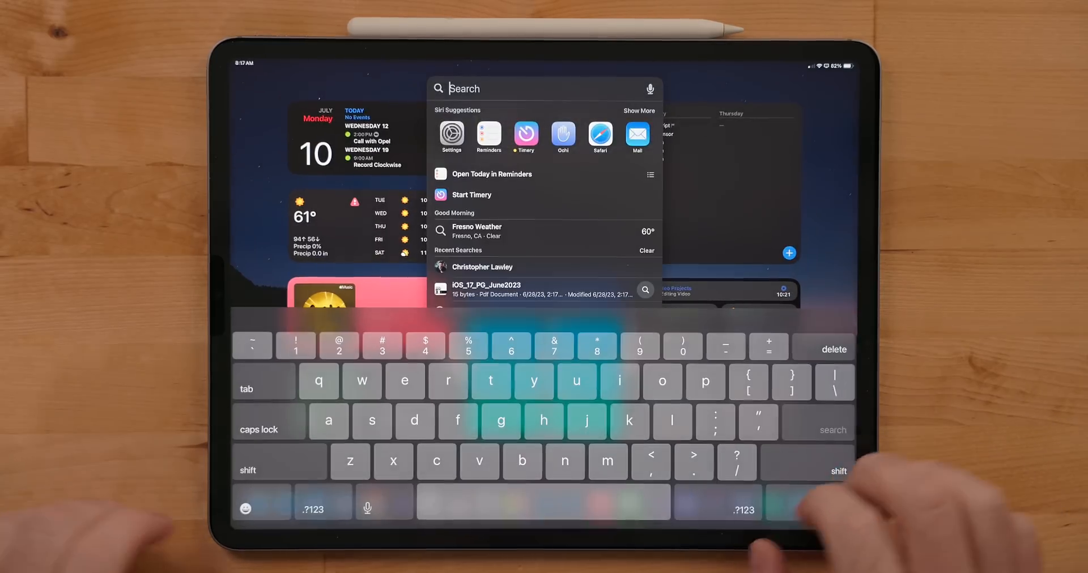
Search Spotlight and jump straight into the Photos Recents album from the top hit.
{"action": "type", "text": "music"}
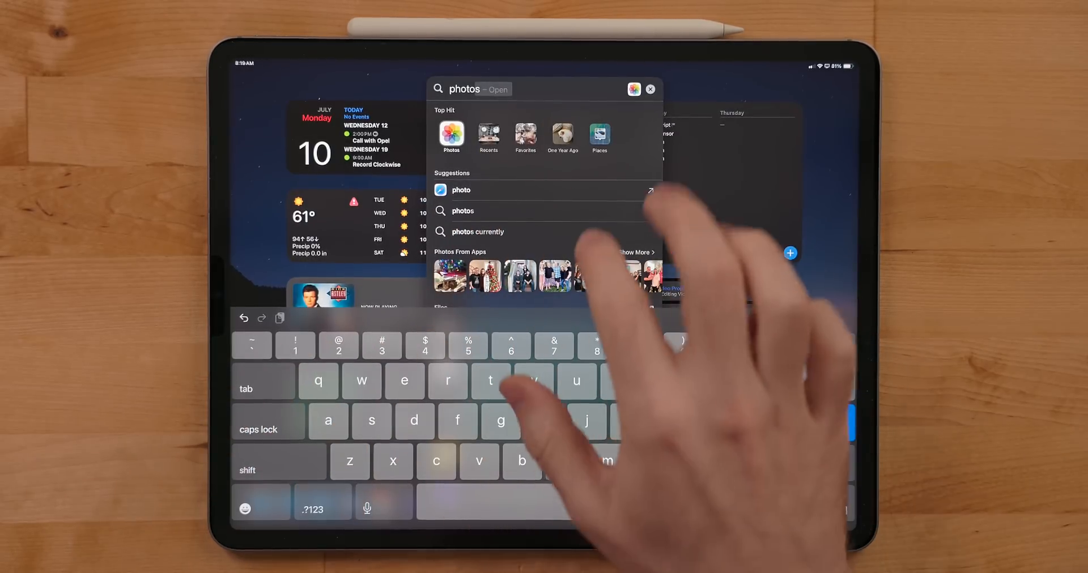
{"action": "left_click", "coordinate": [451, 135]}
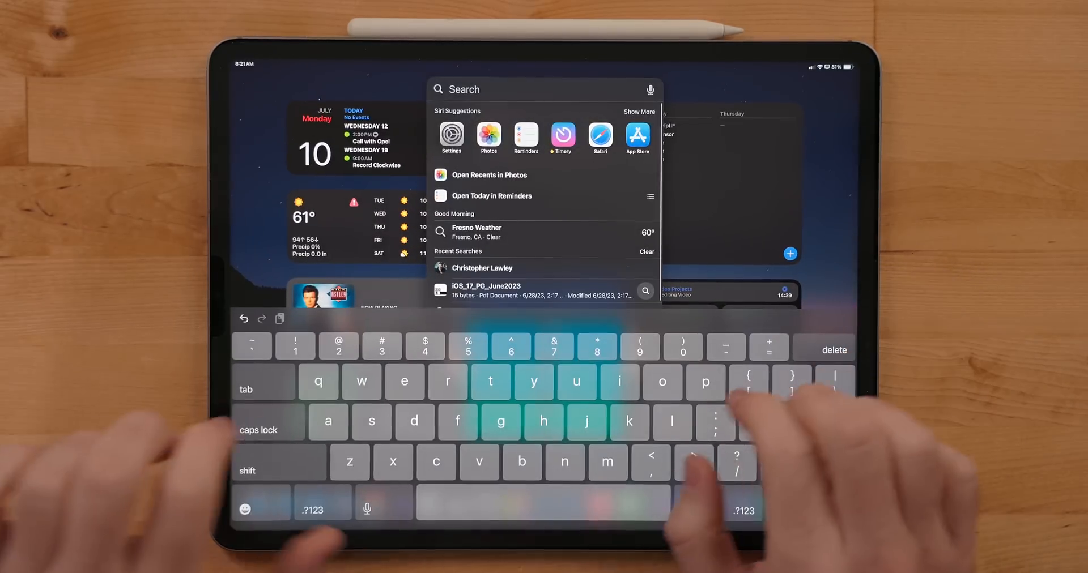
Search 'airplay & Handoff' in Spotlight and open its Settings page from the top hit.
{"action": "type", "text": "photos"}
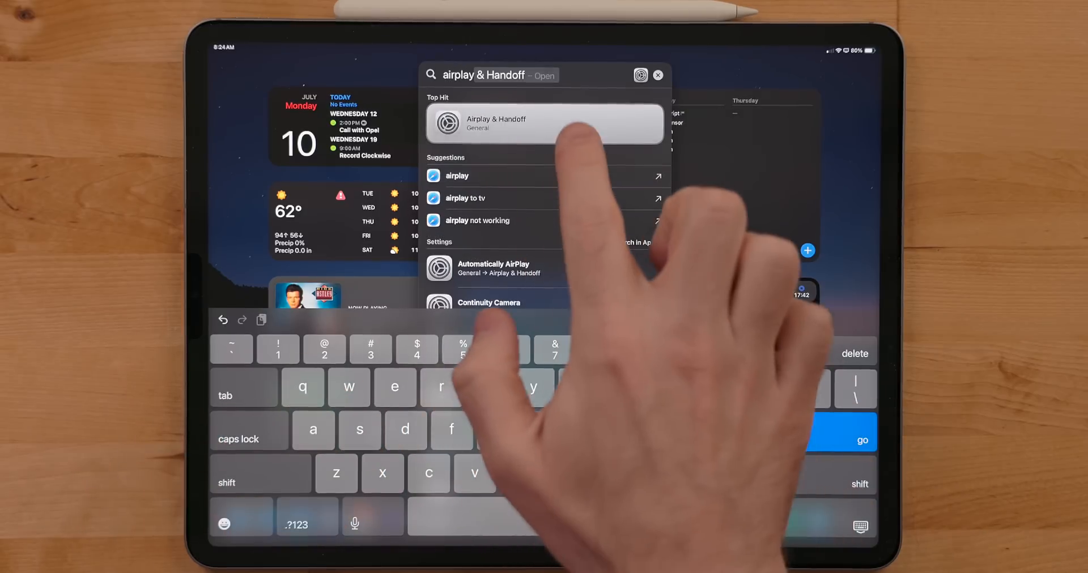
{"action": "left_click", "coordinate": [545, 124]}
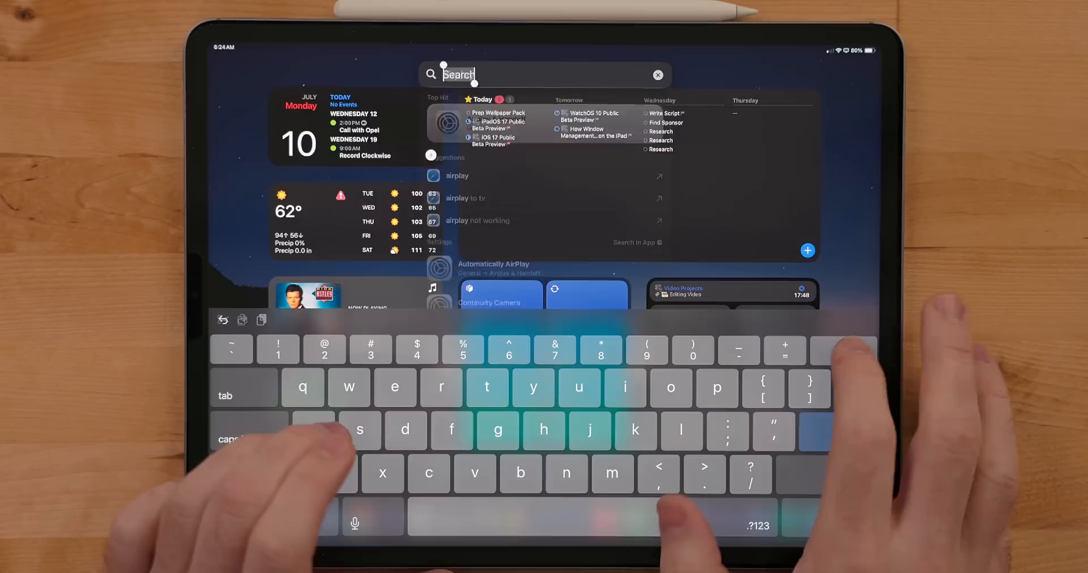
{"action": "type", "text": "airplay & Handoff"}
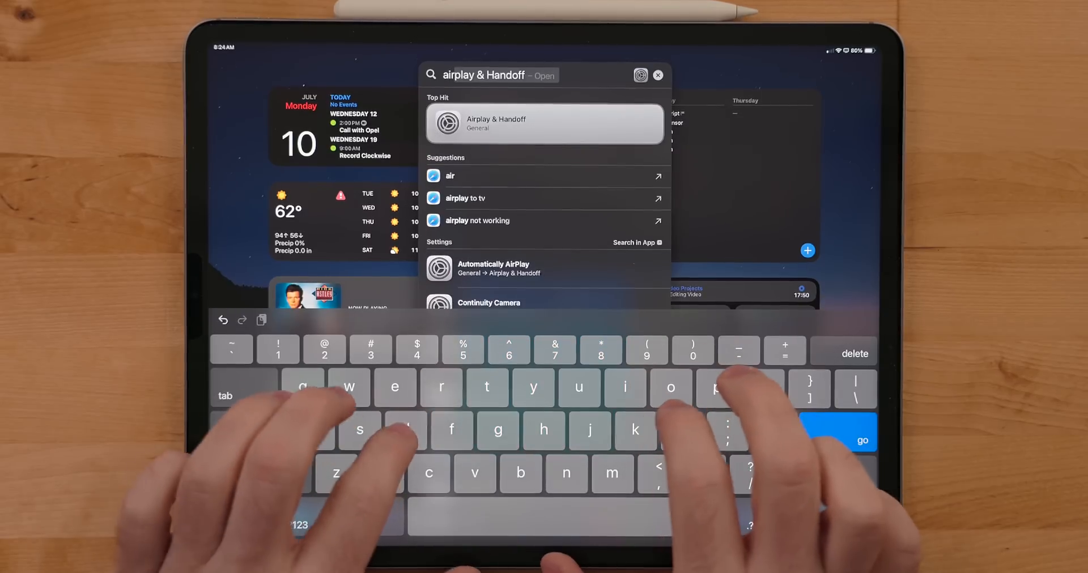
Search 'airdrop' to open AirDrop settings, then look up Bluetooth in Spotlight.
{"action": "type", "text": "airdrop"}
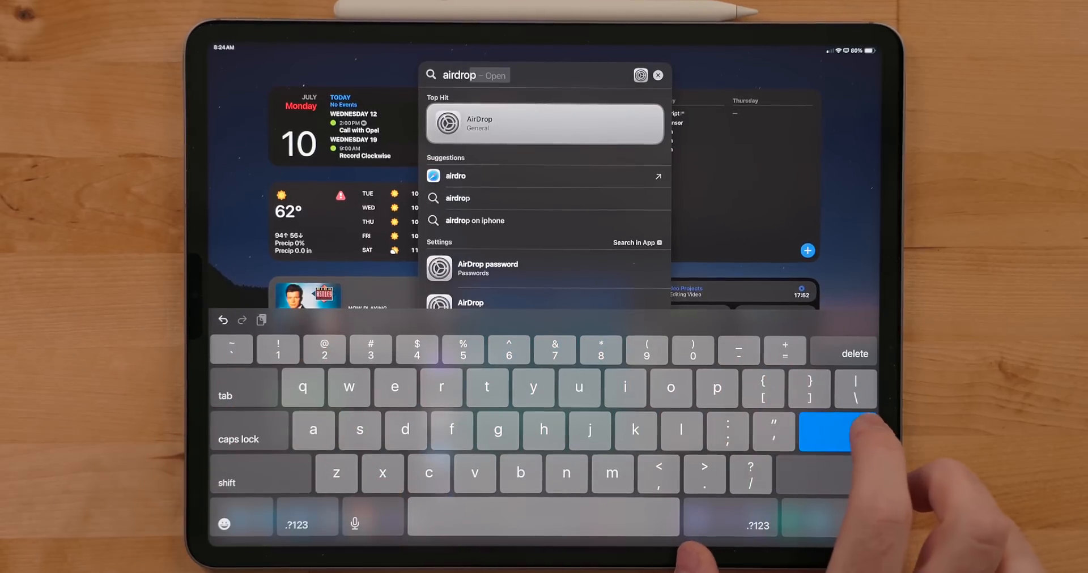
{"action": "left_click", "coordinate": [545, 123]}
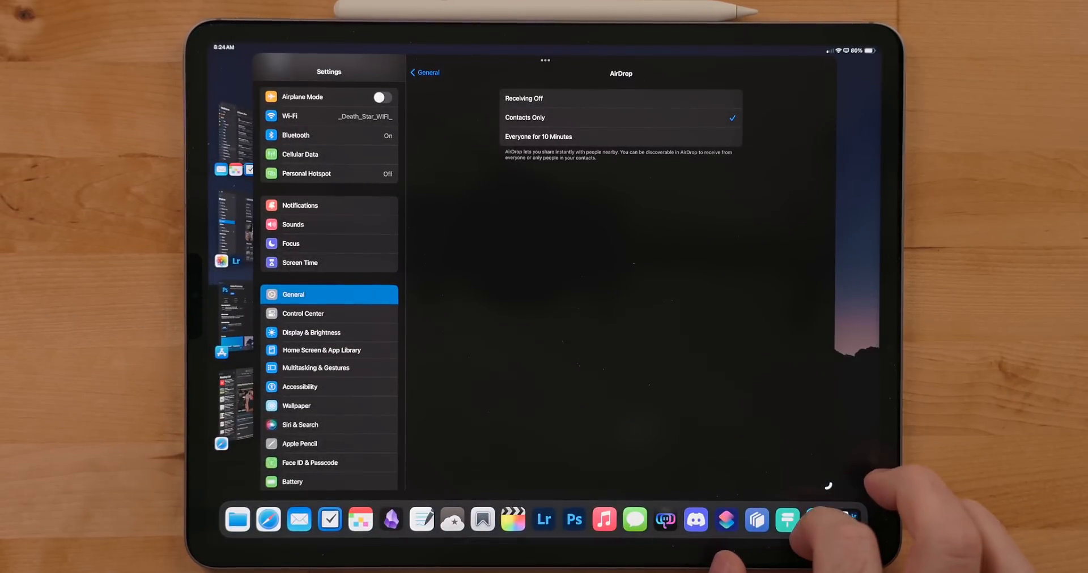
{"action": "type", "text": "airdro"}
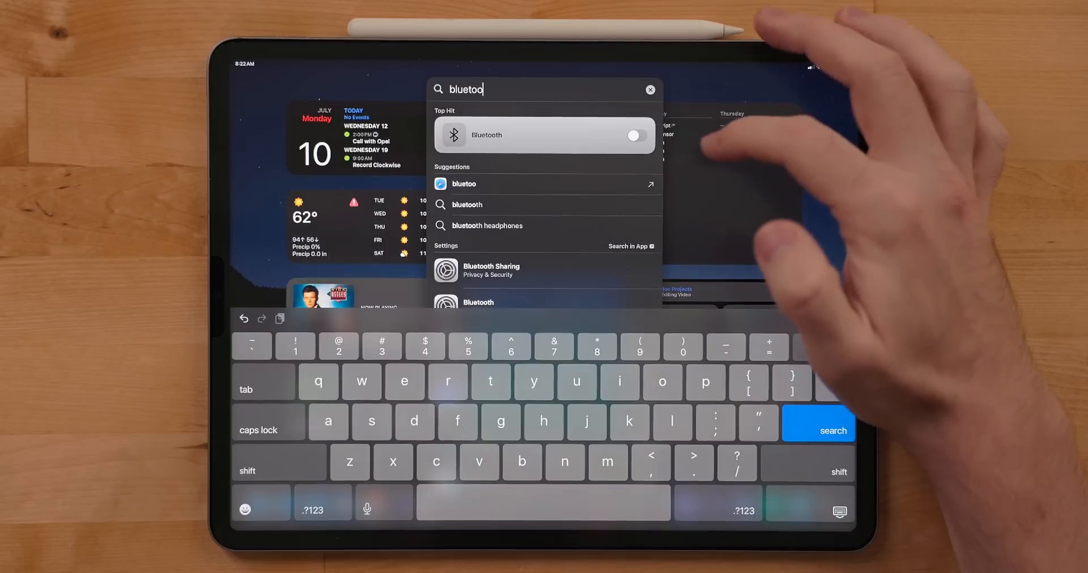
{"action": "left_click", "coordinate": [632, 135]}
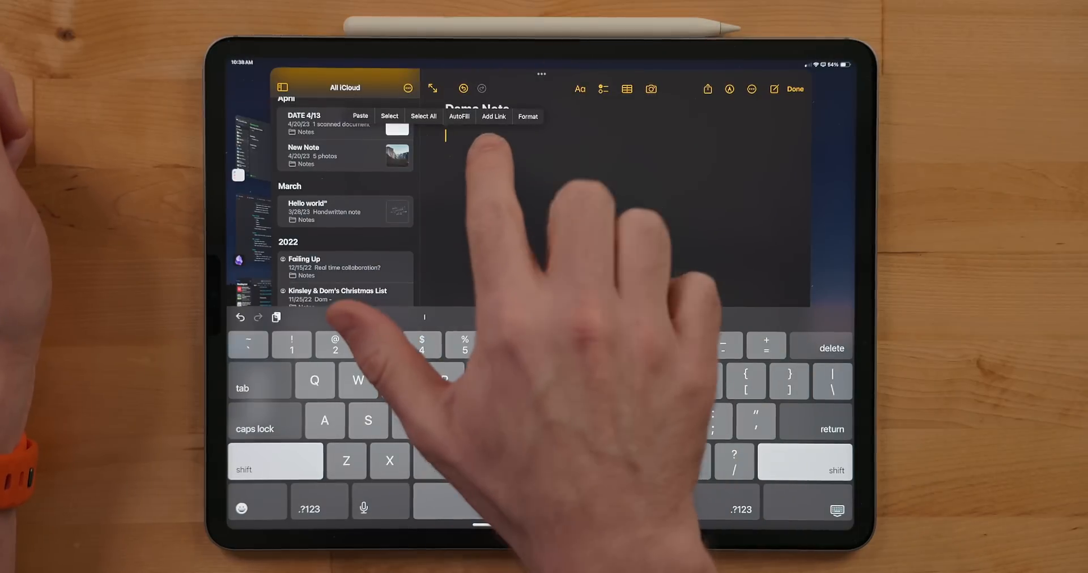
Add a link named 'My website' to Demo Note via Add Link.
{"action": "left_click", "coordinate": [493, 115]}
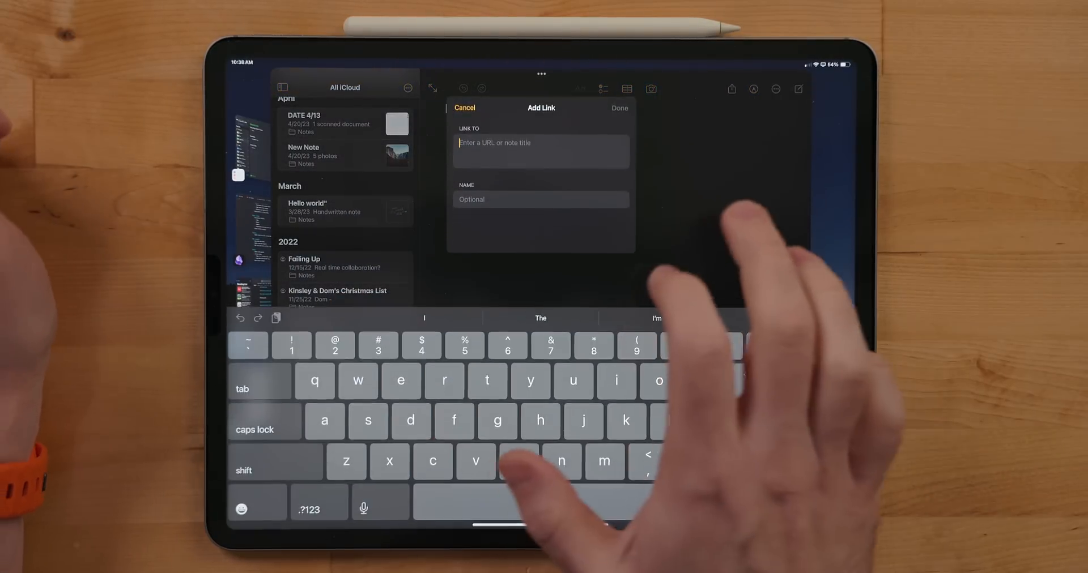
{"action": "type", "text": "theuntitled.site"}
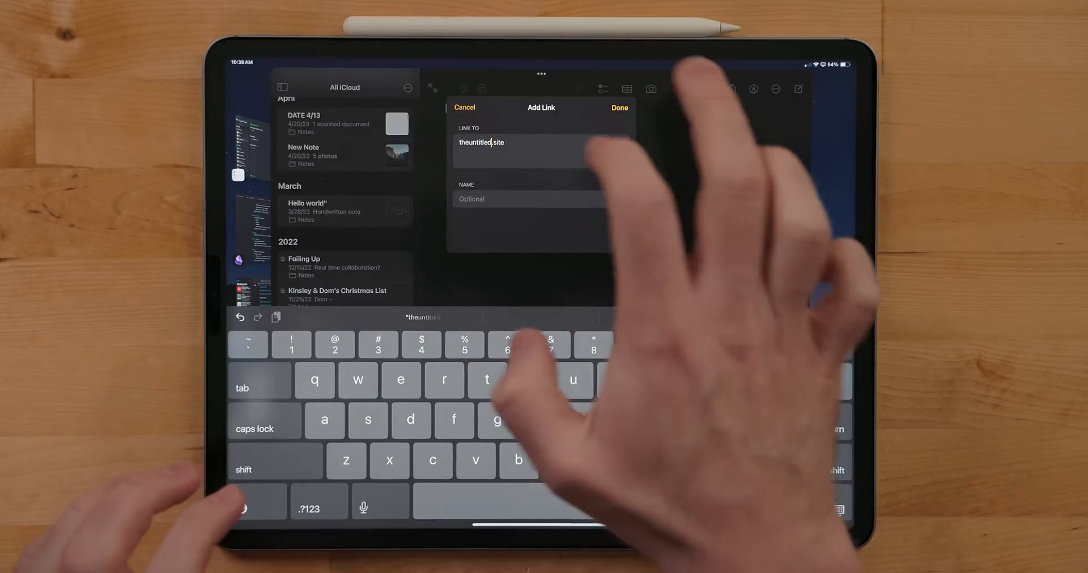
{"action": "type", "text": "My websit"}
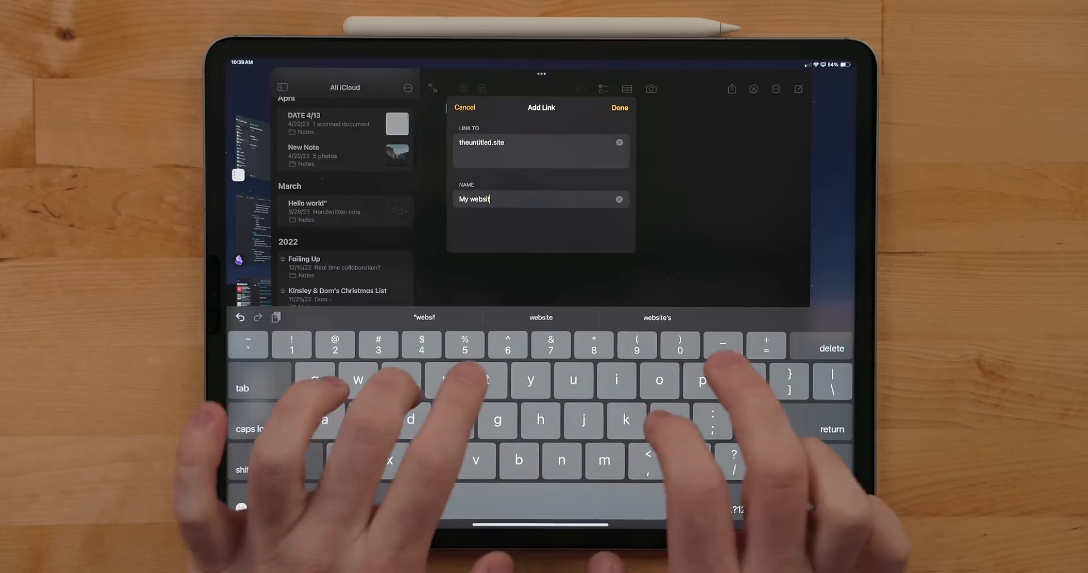
{"action": "type", "text": "e"}
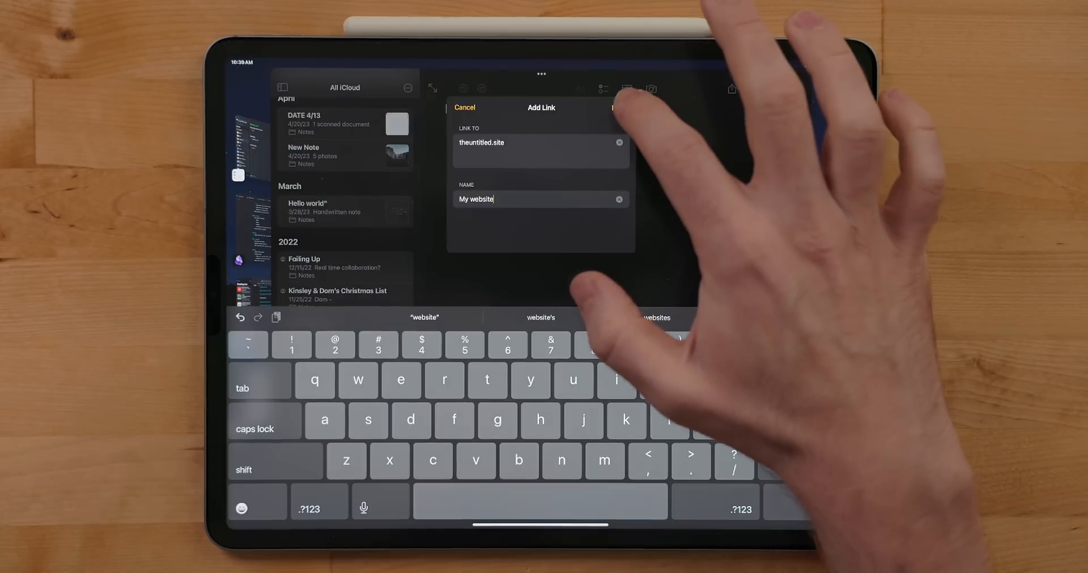
{"action": "left_click", "coordinate": [614, 108]}
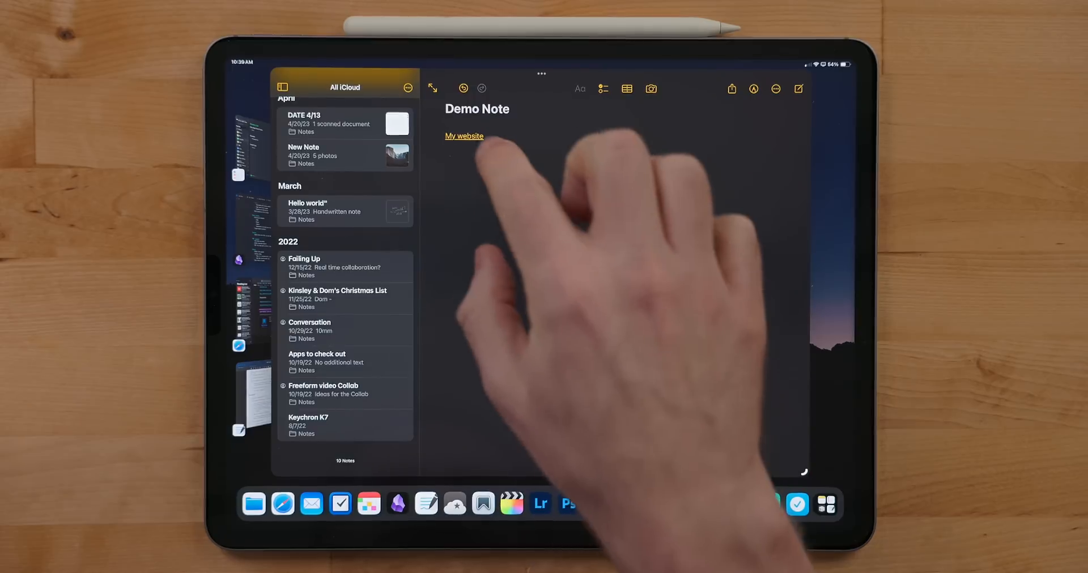
Add a second link targeting the Mountains note, keeping its title as the link name.
{"action": "left_click", "coordinate": [463, 136]}
{"action": "type", "text": "m"}
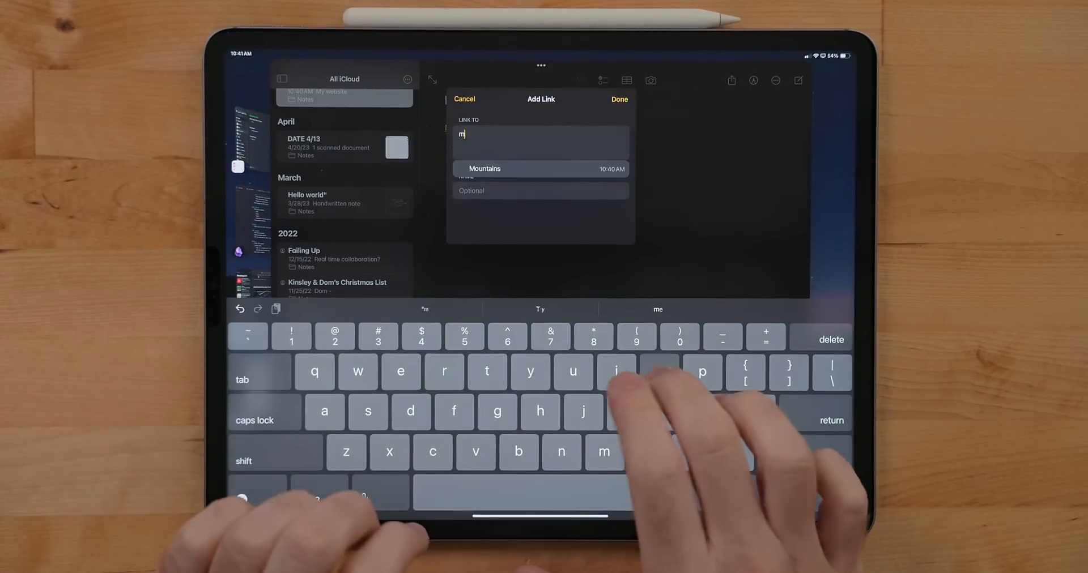
{"action": "type", "text": "ountains"}
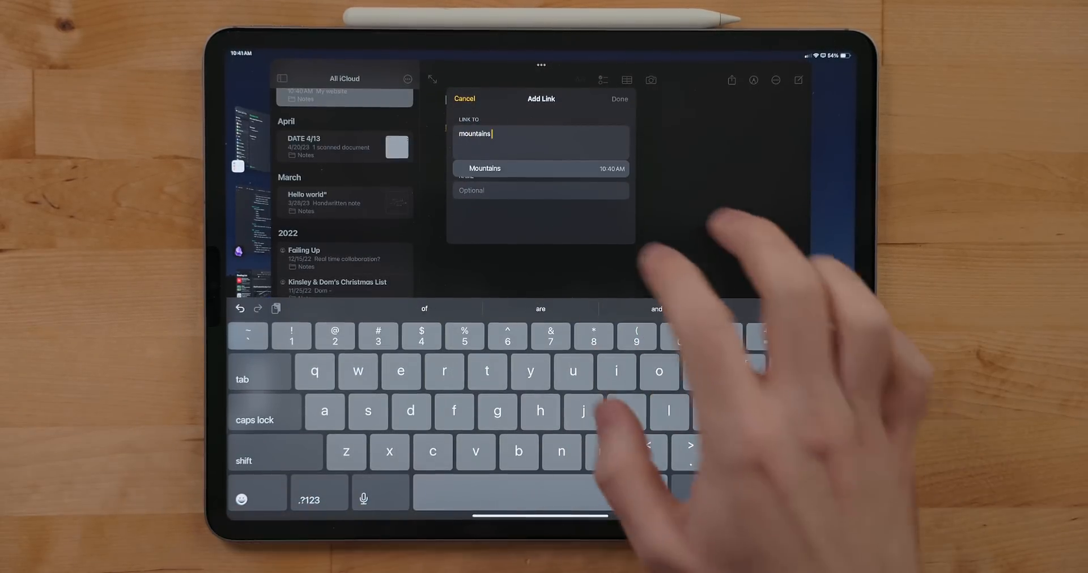
{"action": "left_click", "coordinate": [484, 167]}
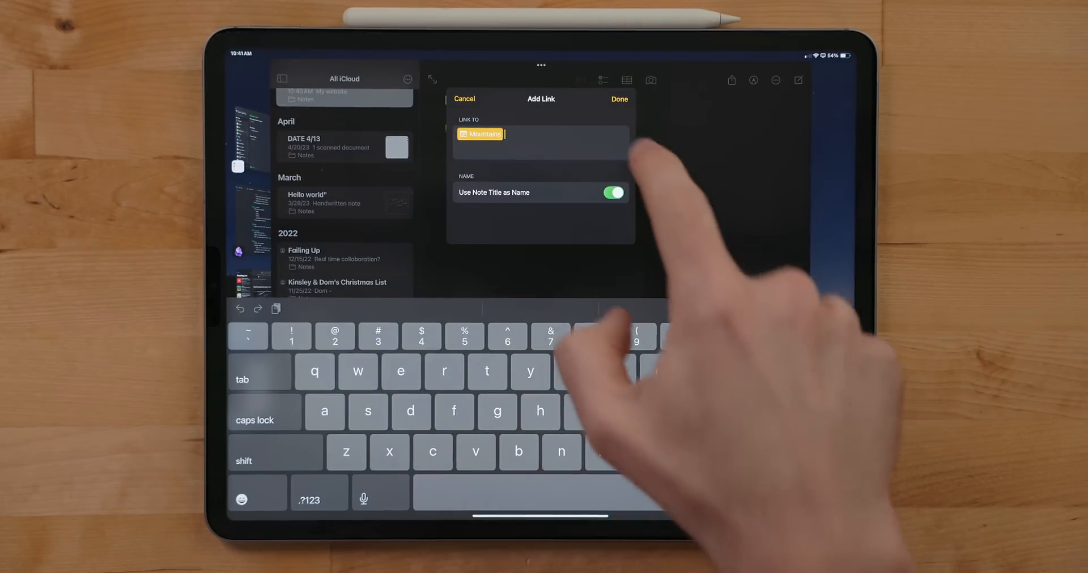
{"action": "left_click", "coordinate": [619, 98]}
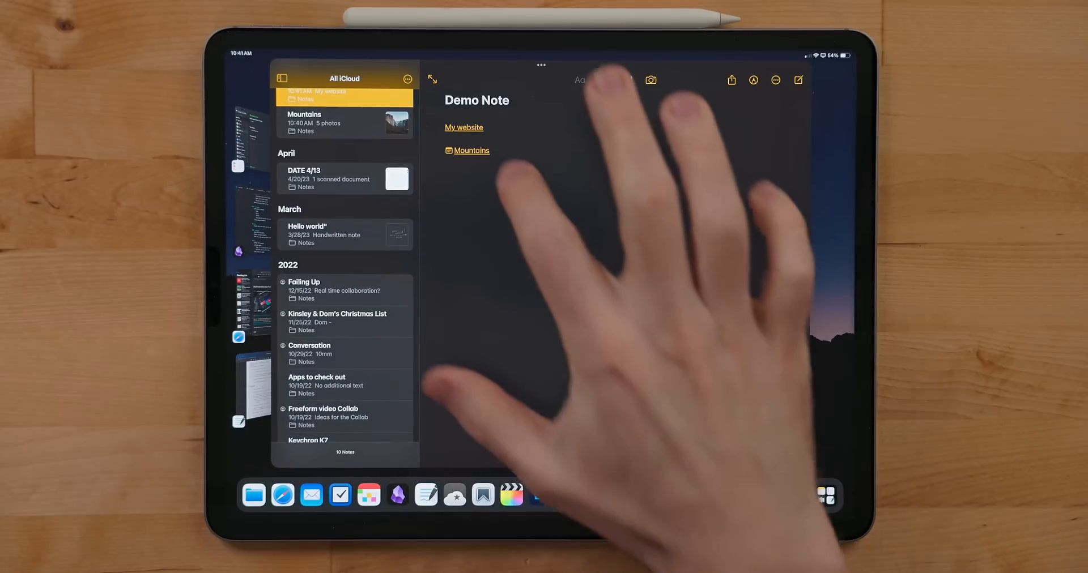
{"action": "left_click", "coordinate": [342, 123]}
{"action": "type", "text": ">>"}
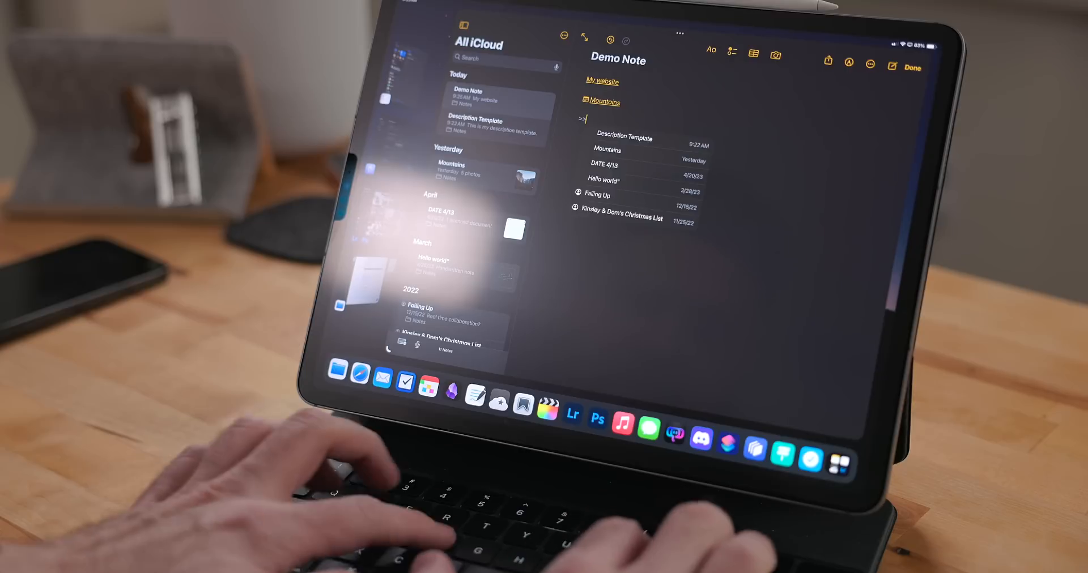
Filter the >> note-link suggestions in Demo Note by typing 'fail'.
{"action": "type", "text": "fail"}
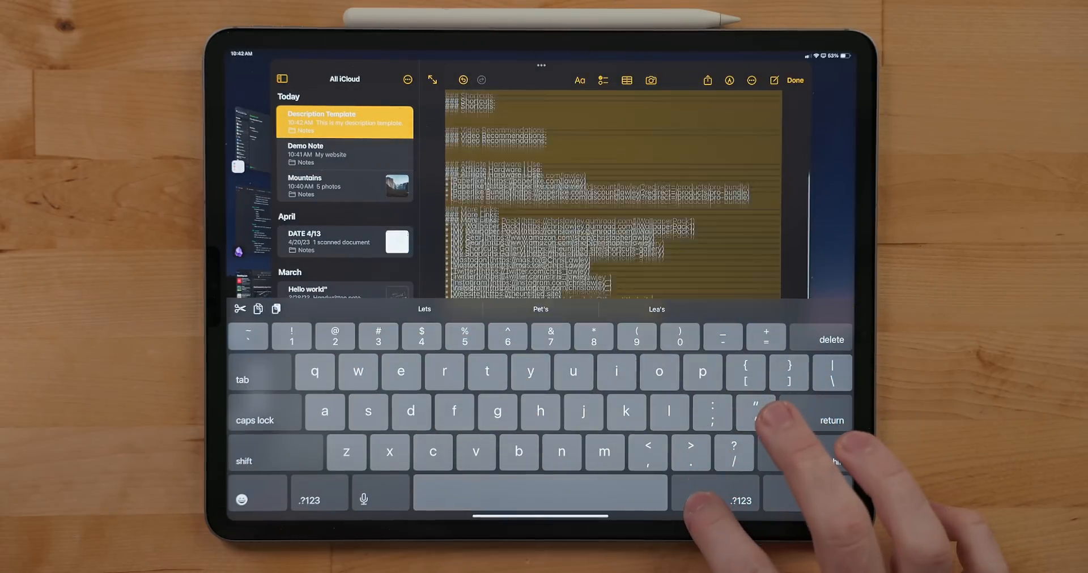
Apply Monostyle to the selected Description Template text from the Aa menu.
{"action": "left_click", "coordinate": [580, 81]}
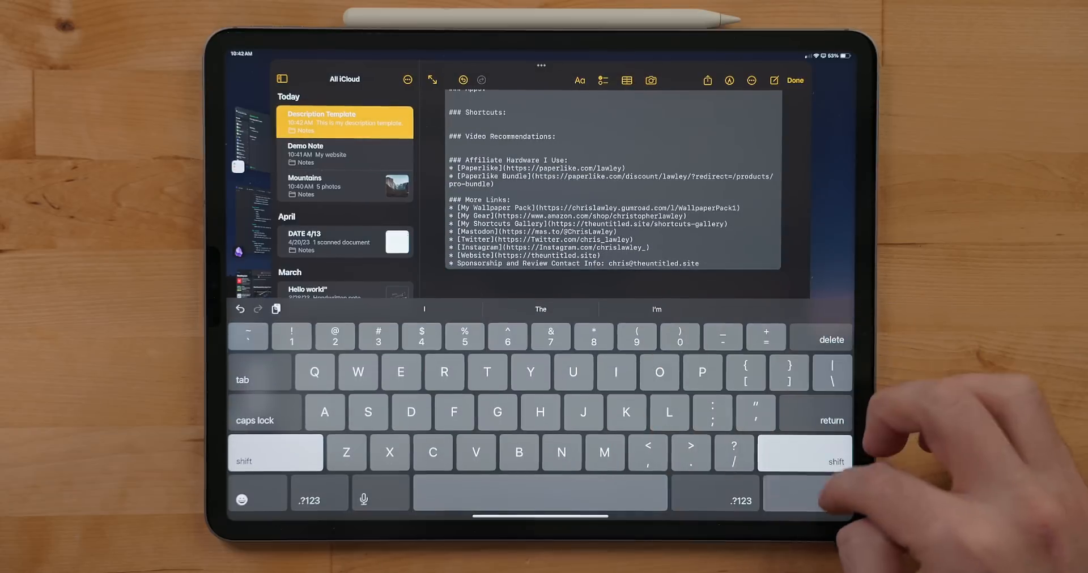
{"action": "left_click", "coordinate": [793, 79]}
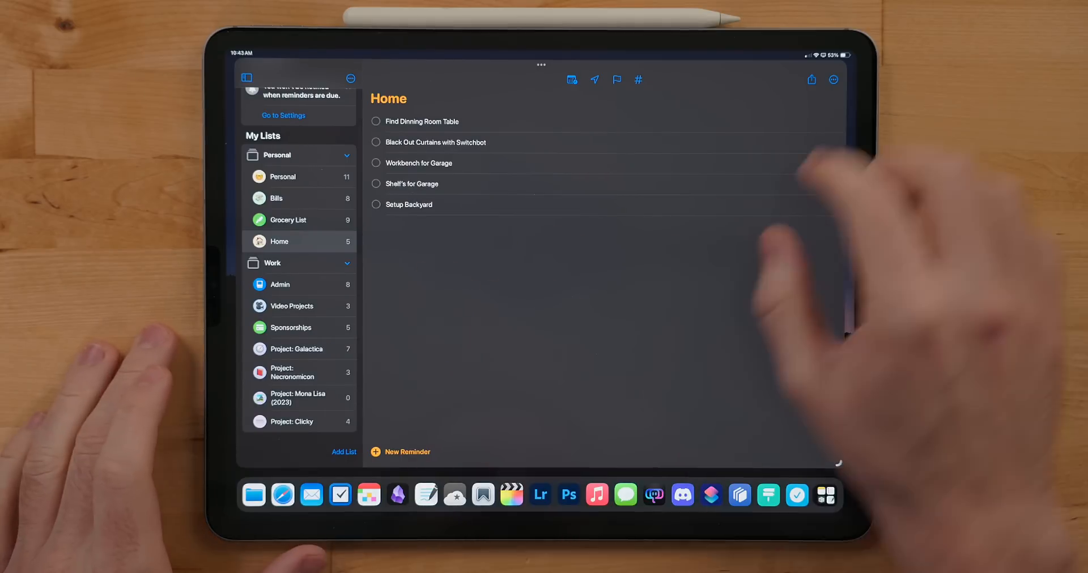
Switch the Home list to columns and add a new column named 'Current Pro…'.
{"action": "left_click", "coordinate": [833, 79]}
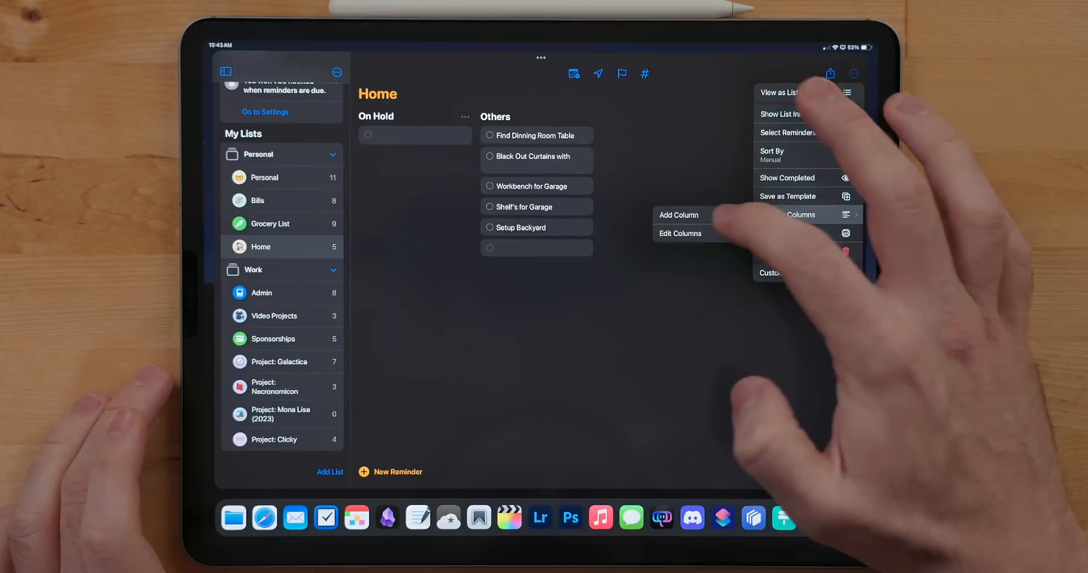
{"action": "left_click", "coordinate": [679, 215]}
{"action": "type", "text": "Up Next"}
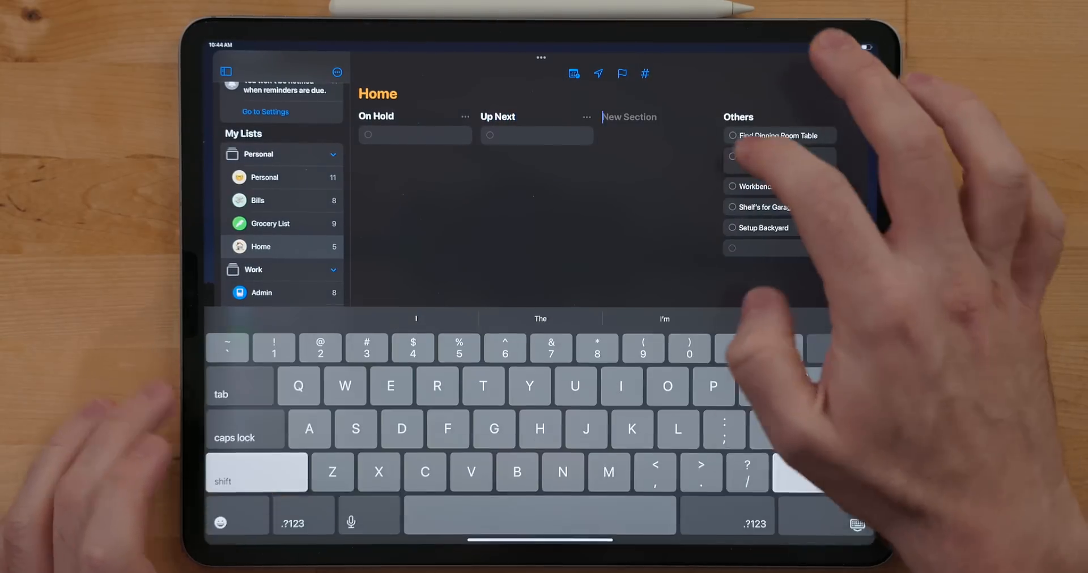
{"action": "type", "text": "Current Pro"}
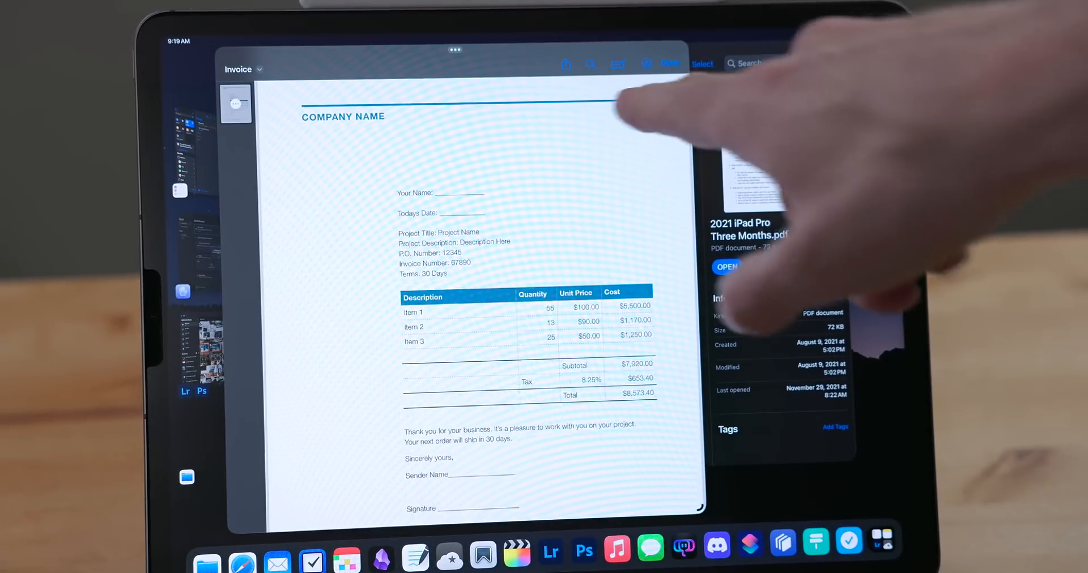
Open the Invoice PDF from Files in Quick Look.
{"action": "left_click", "coordinate": [458, 193]}
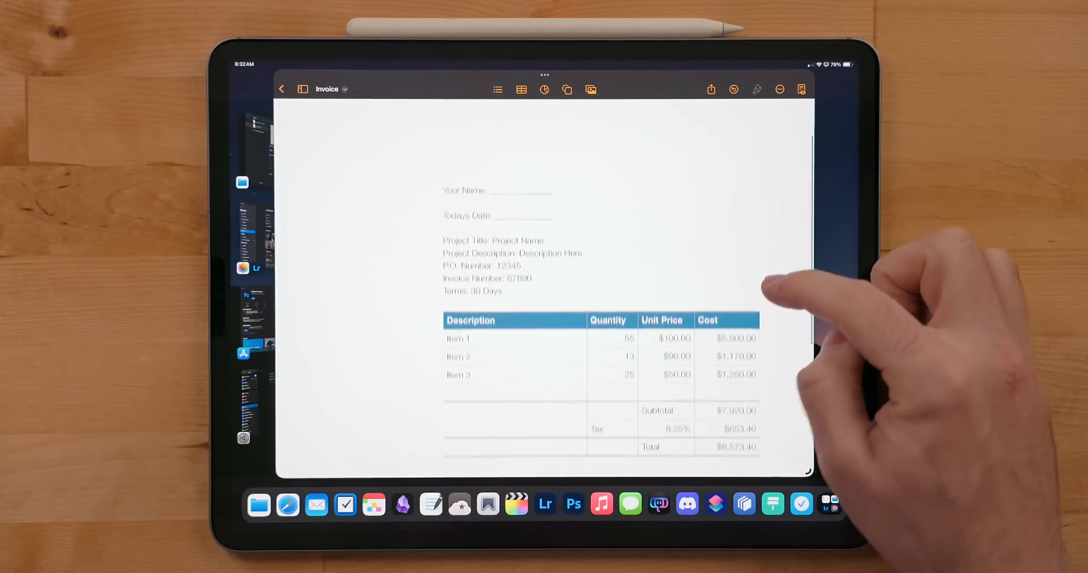
{"action": "scroll", "scroll_direction": "down", "scroll_amount": 3}
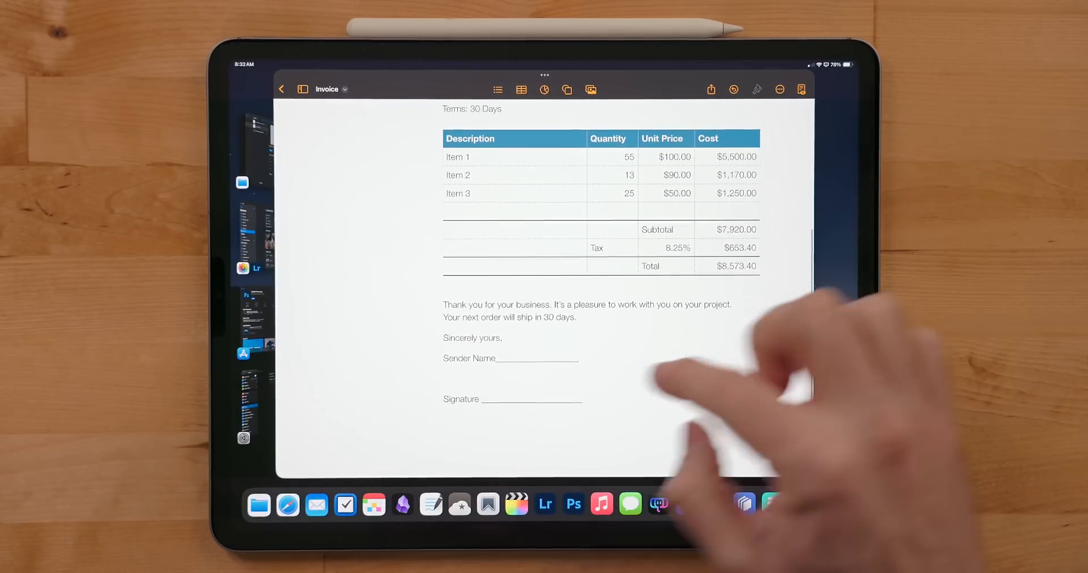
{"action": "left_click", "coordinate": [542, 359]}
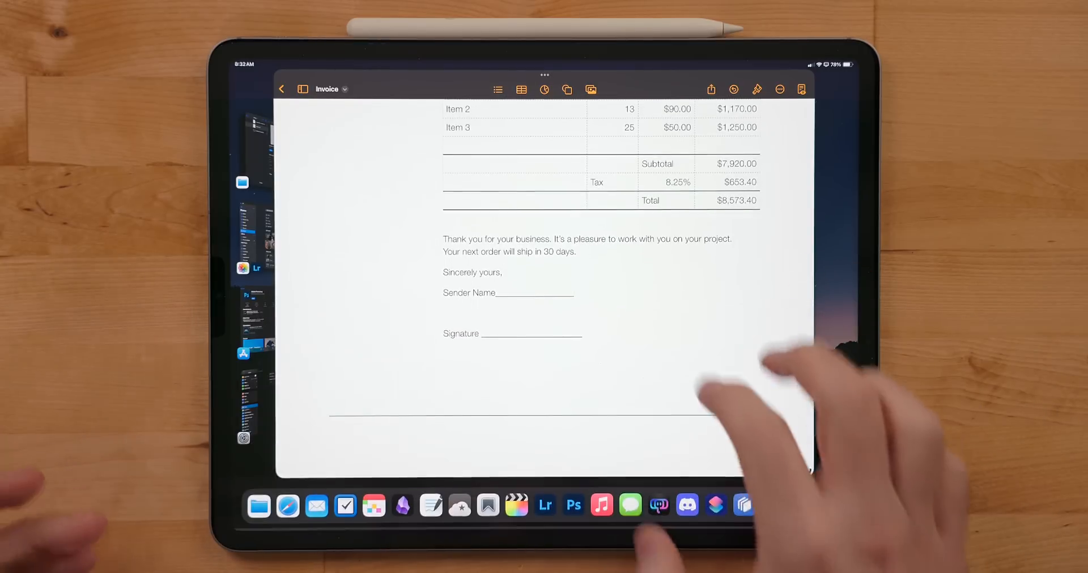
{"action": "scroll", "scroll_direction": "up", "scroll_amount": 3}
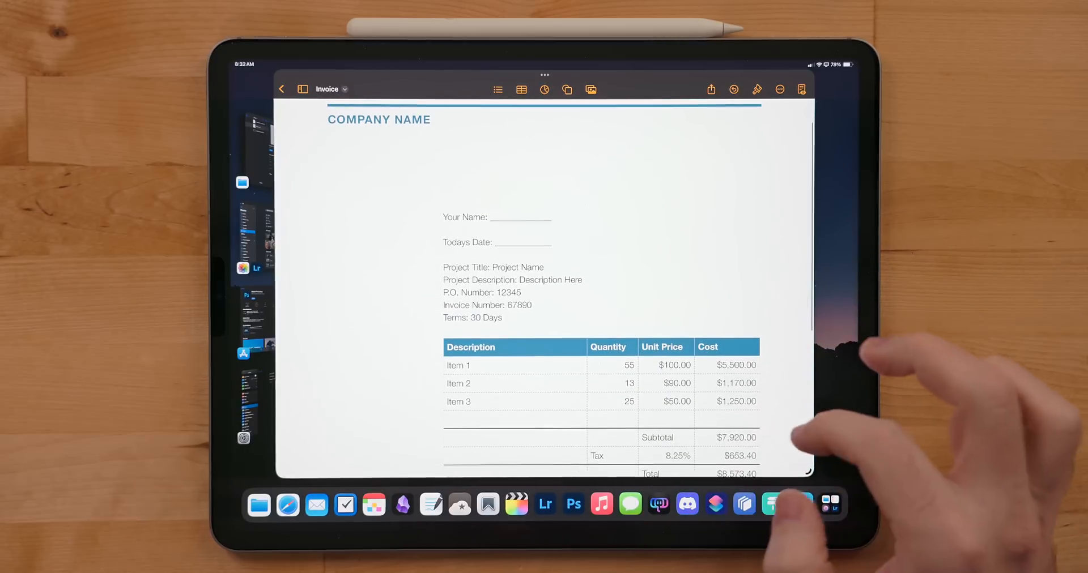
{"action": "scroll", "scroll_direction": "down", "scroll_amount": 3}
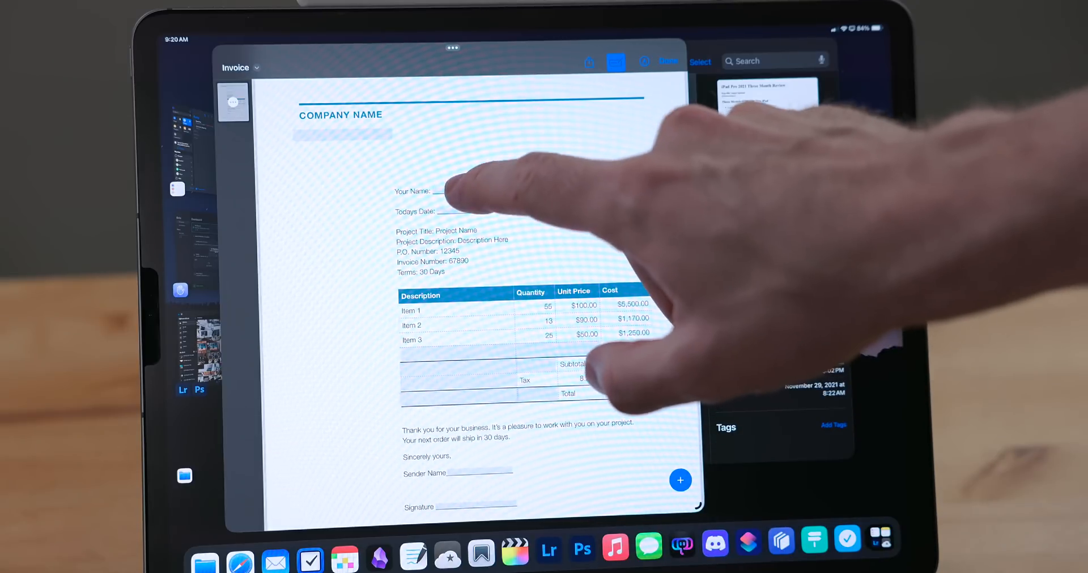
Select the detected Your Name form field to begin AutoFill entry.
{"action": "left_click", "coordinate": [451, 190]}
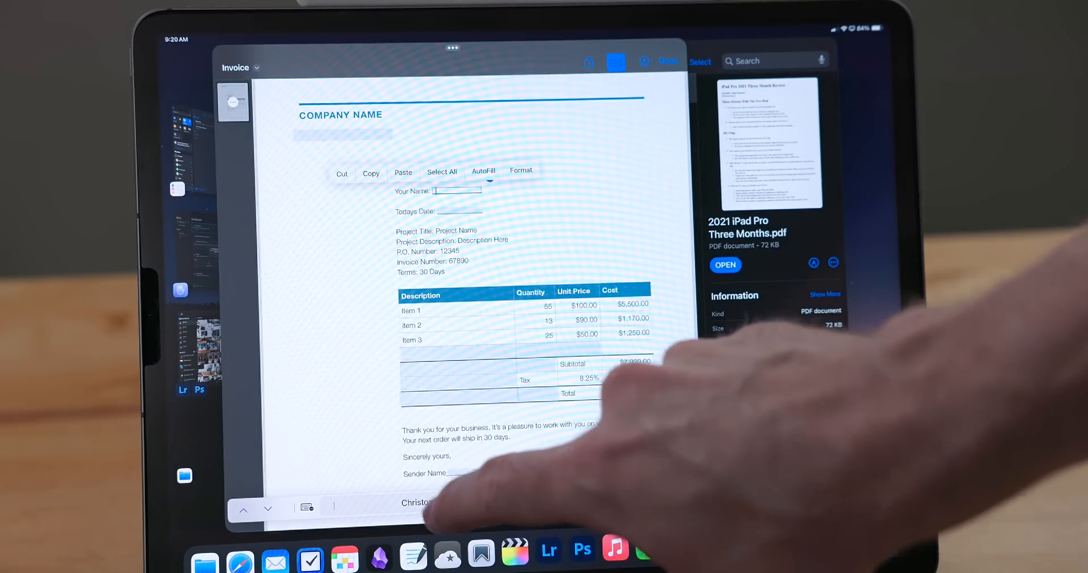